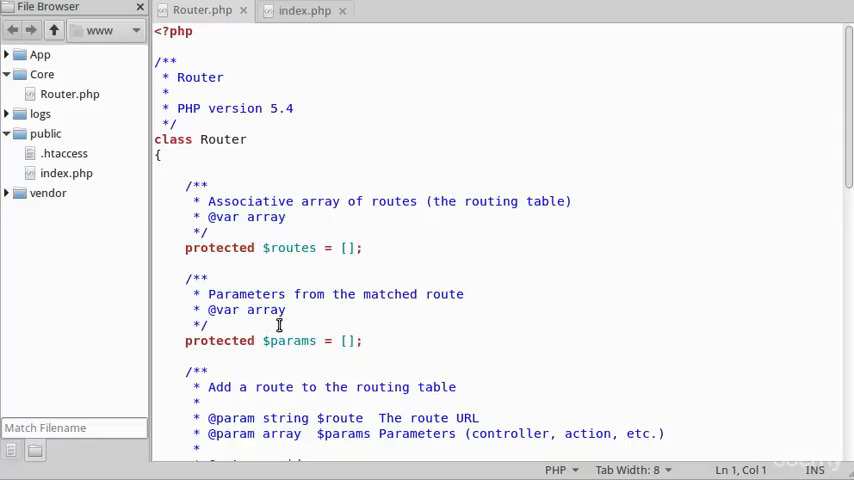
pyautogui.moveTo(305, 336)
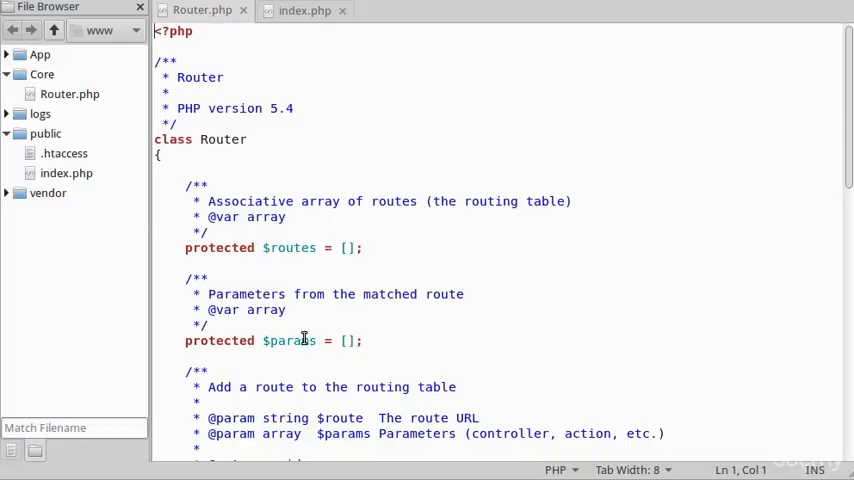
# Show index.php down to where the query-string URL is matched and parameters dumped.
pyautogui.scroll(-3)
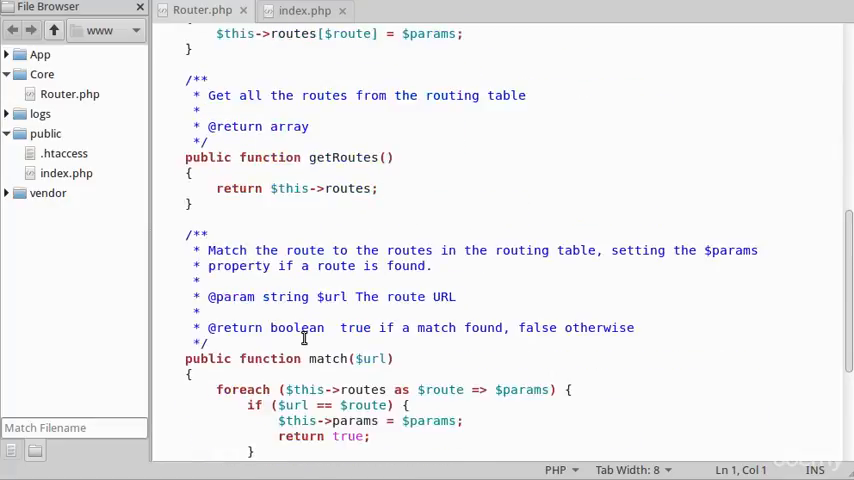
pyautogui.scroll(-3)
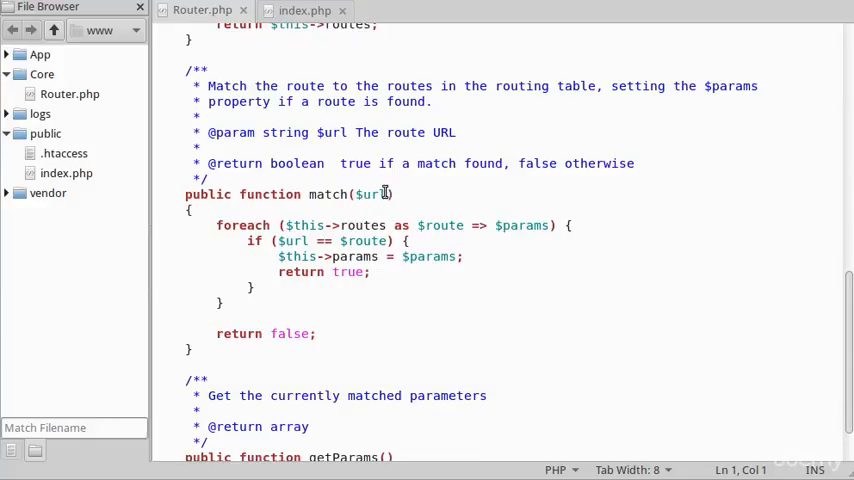
pyautogui.moveTo(364, 208)
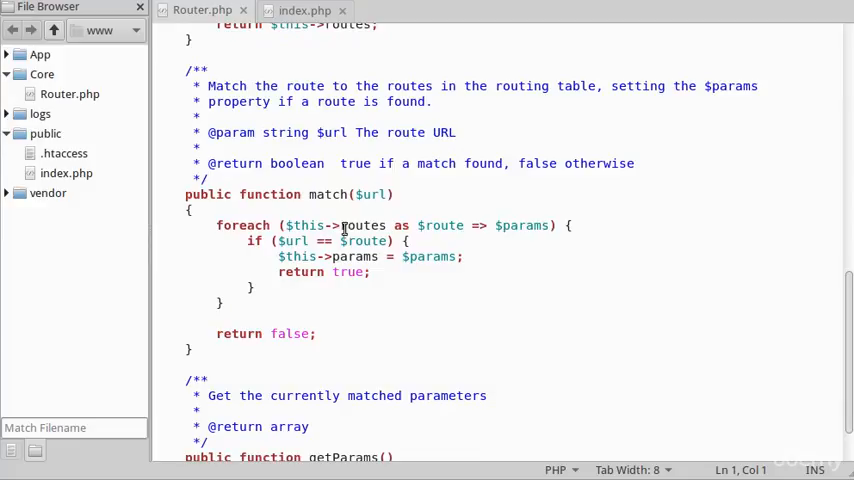
pyautogui.moveTo(437, 273)
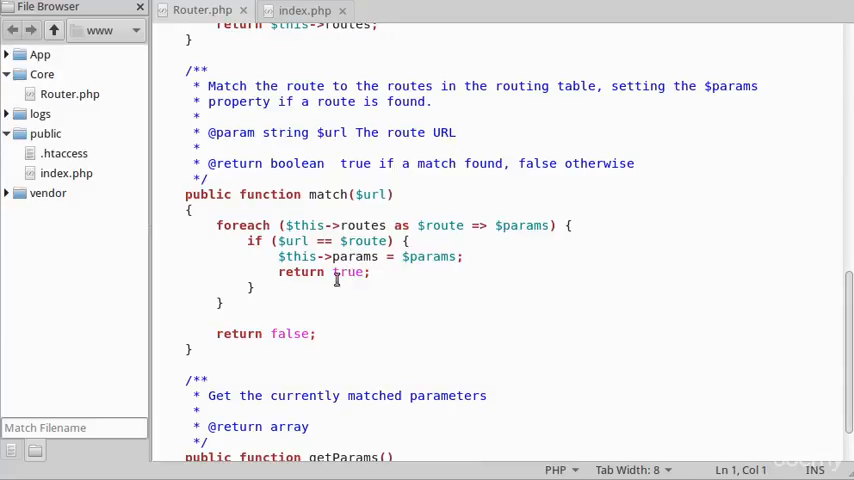
pyautogui.moveTo(298, 338)
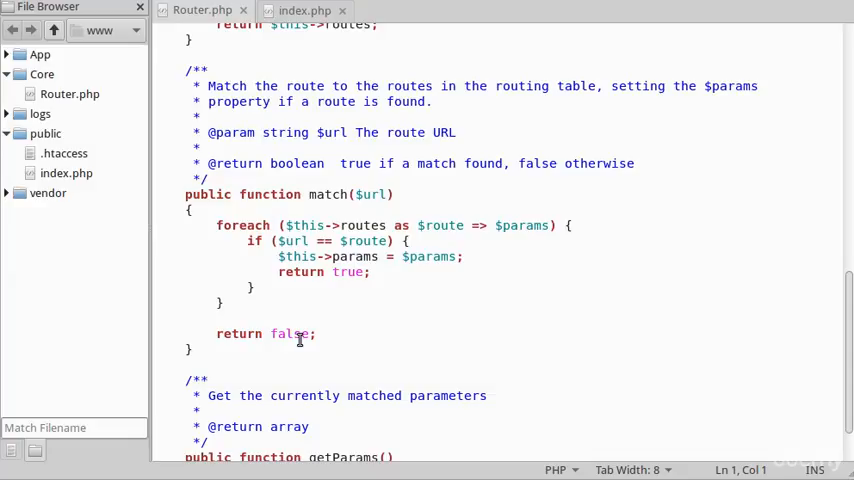
pyautogui.scroll(-3)
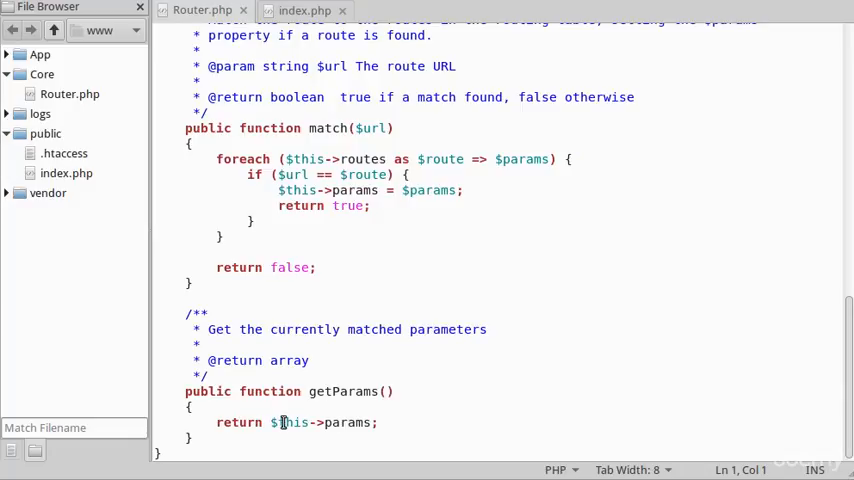
pyautogui.click(304, 10)
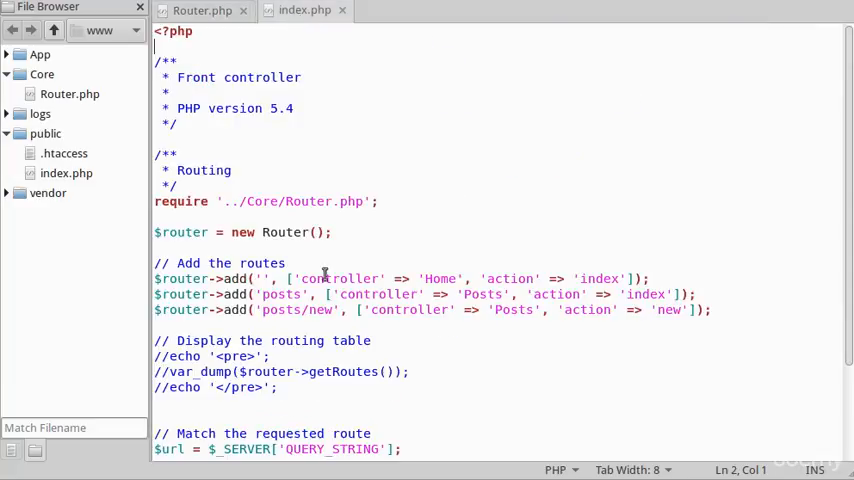
pyautogui.scroll(-3)
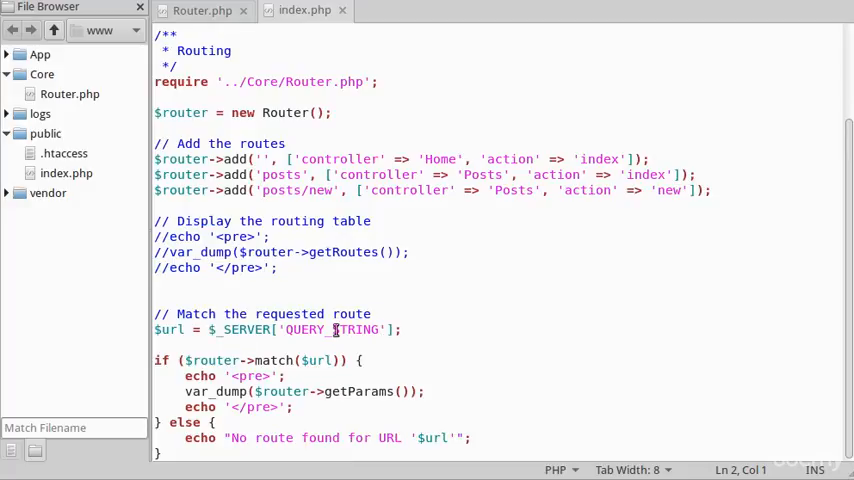
pyautogui.moveTo(204, 329)
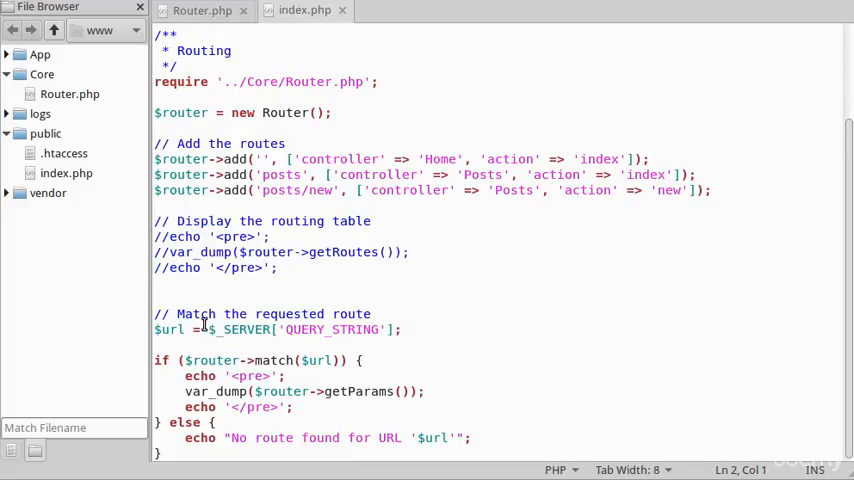
pyautogui.moveTo(308, 371)
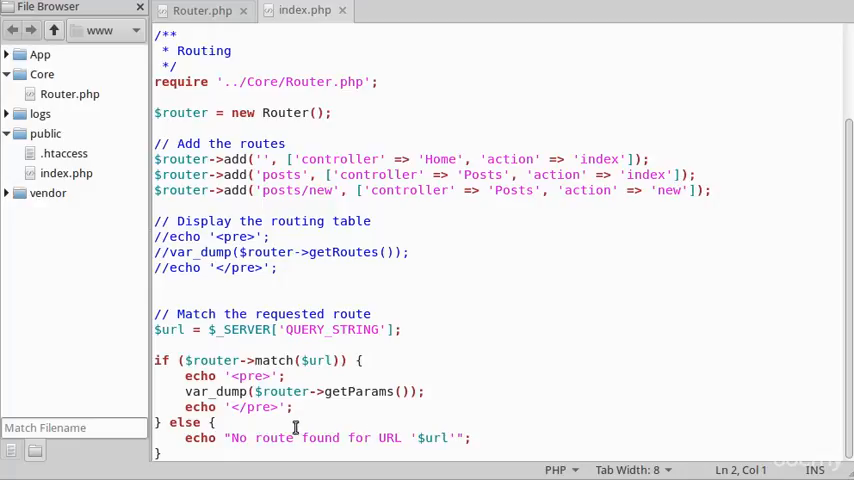
pyautogui.moveTo(247, 472)
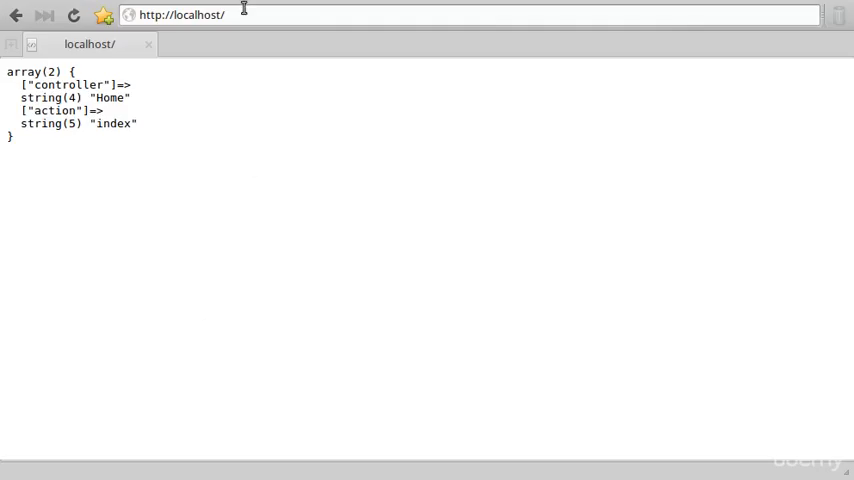
pyautogui.moveTo(211, 62)
pyautogui.write('posts/new')
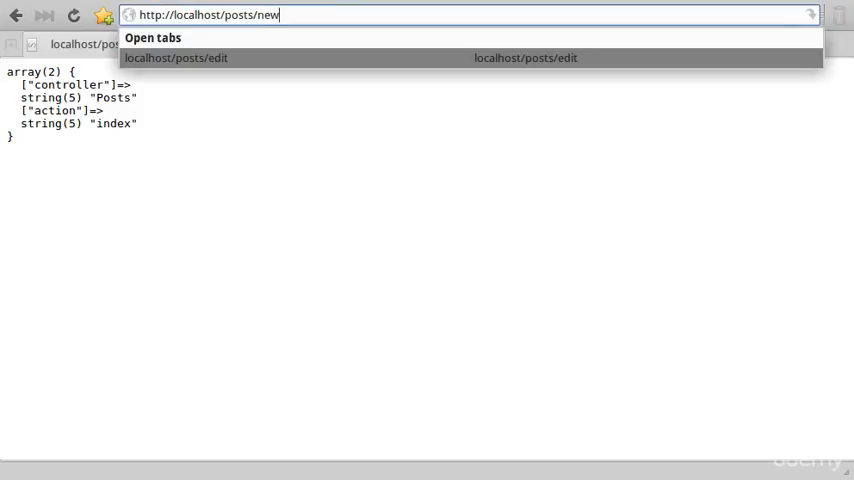
# Load localhost/posts/new, then localhost/products to test an unknown route.
pyautogui.press('Return')
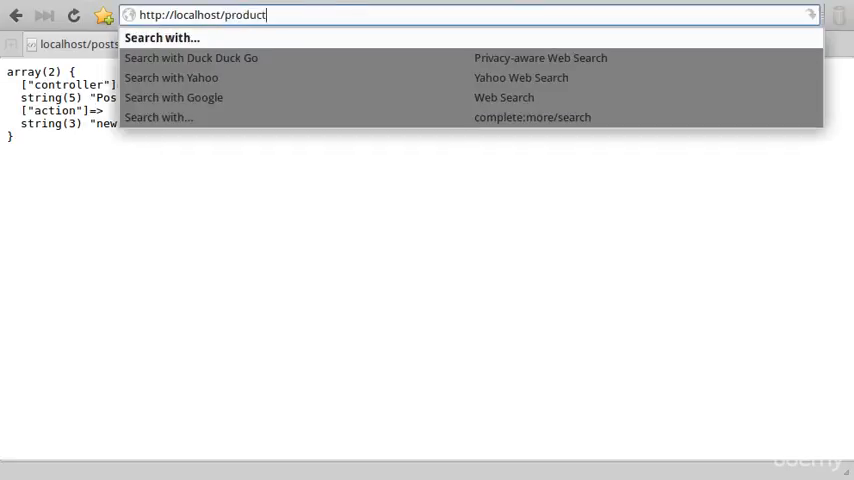
pyautogui.press('Return')
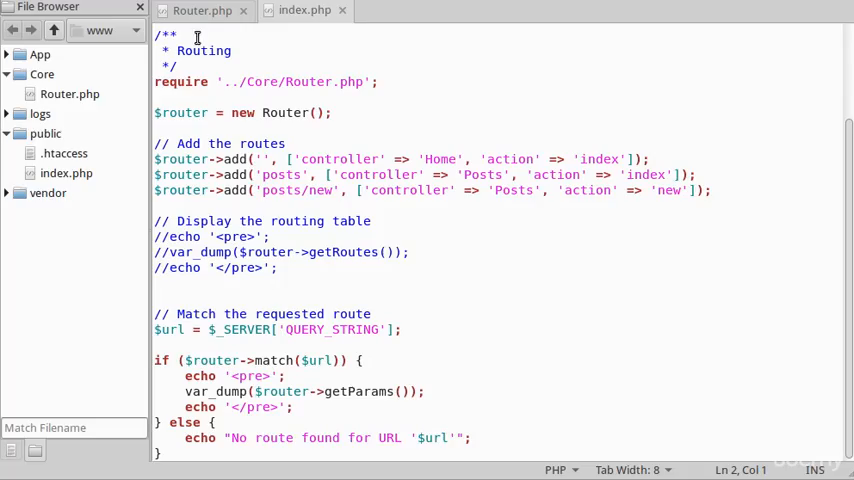
# Scroll Router.php down to the match() and getParams() methods.
pyautogui.scroll(-3)
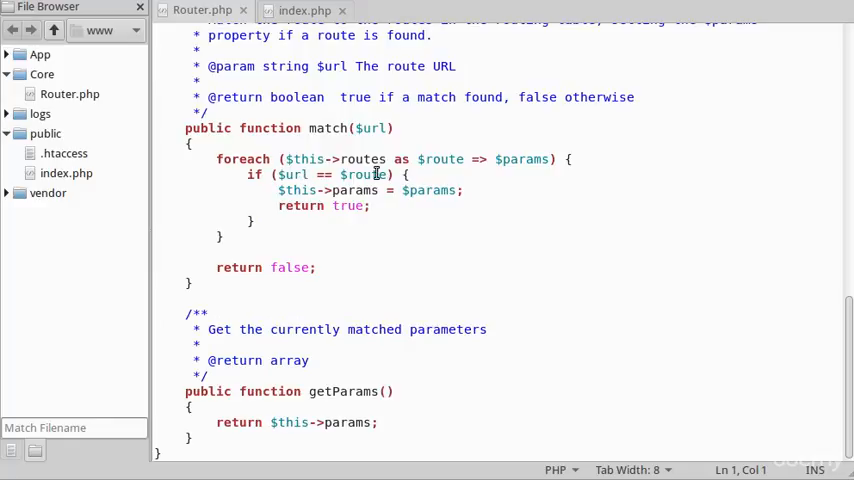
pyautogui.moveTo(443, 266)
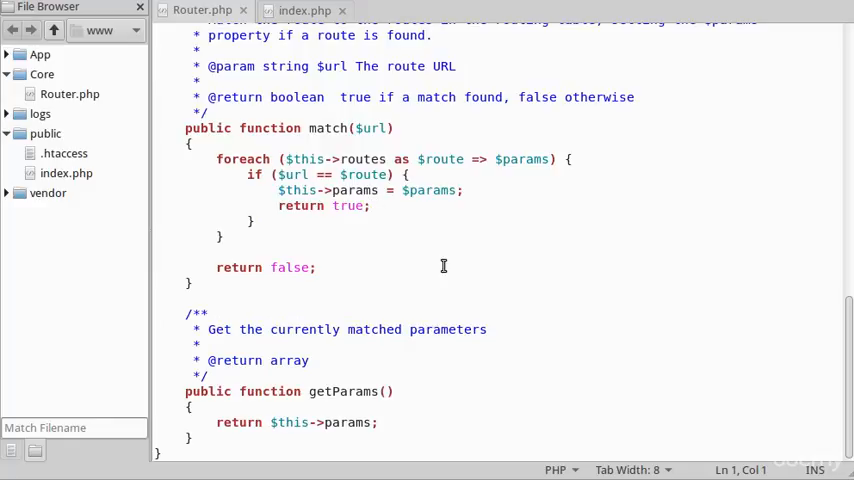